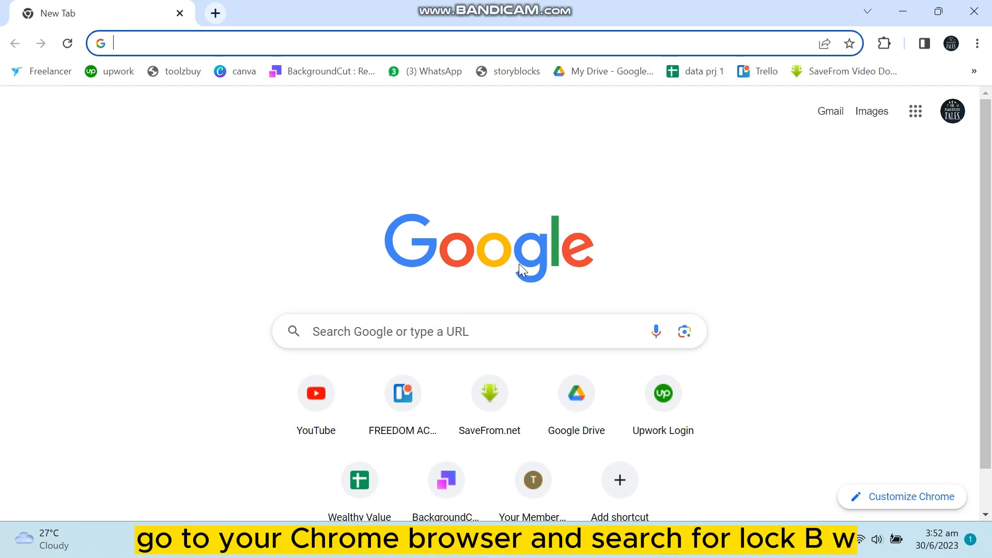
- Search Google for 'lockpw', reach its Chrome Web Store page and add the LockPW extension to Chrome
type("lockpw")
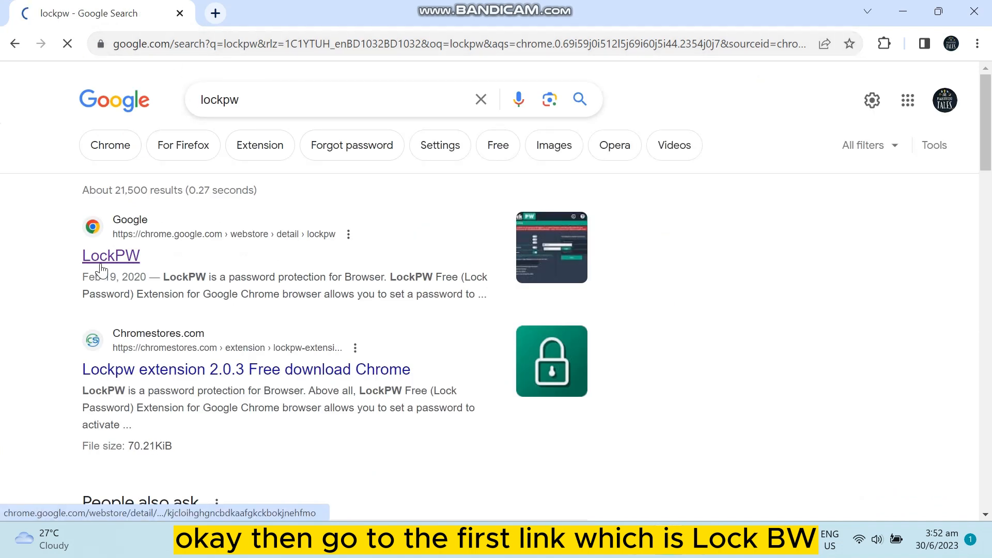
left_click(111, 255)
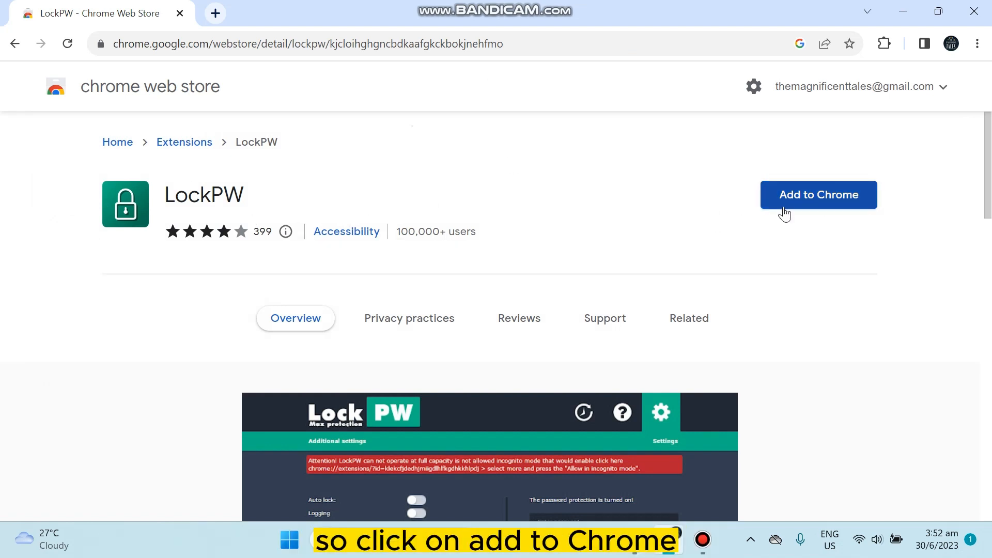
left_click(818, 195)
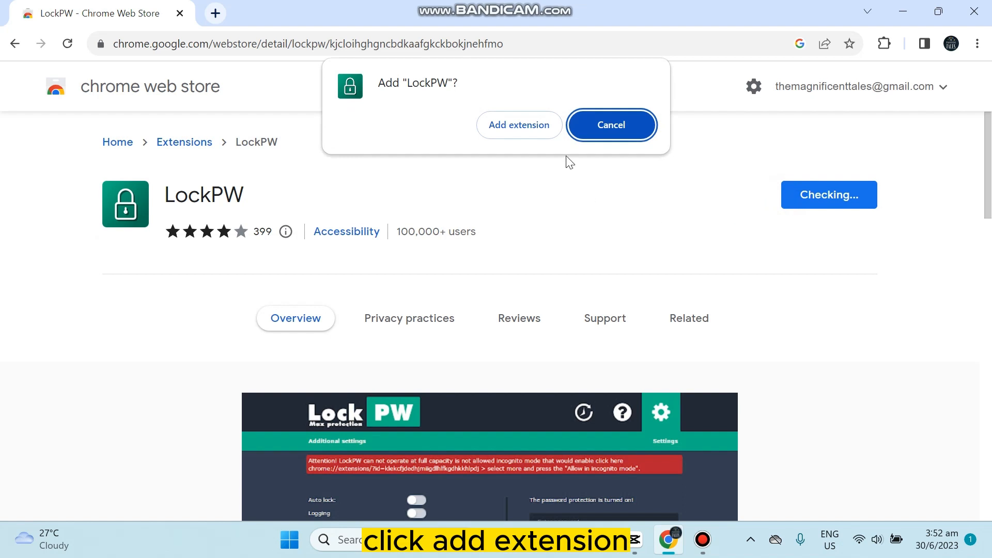
left_click(517, 125)
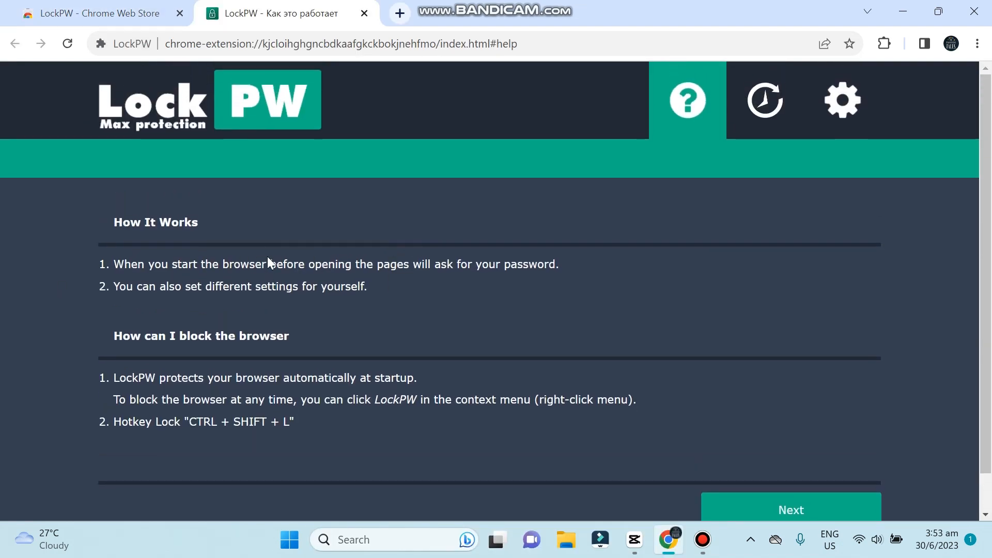
- Continue past the How It Works page to LockPW settings and enter a new password in the first field
left_click(841, 101)
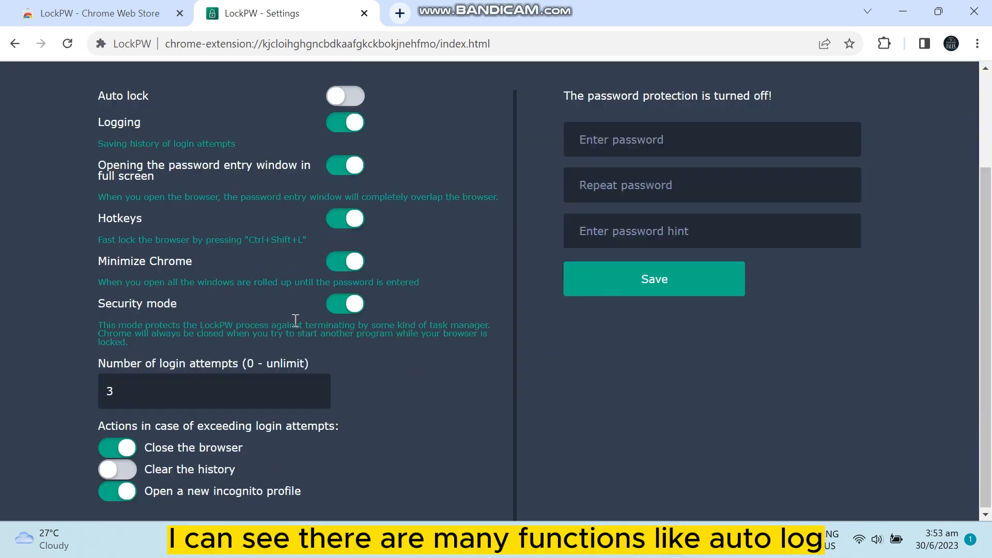
scroll("up", 3)
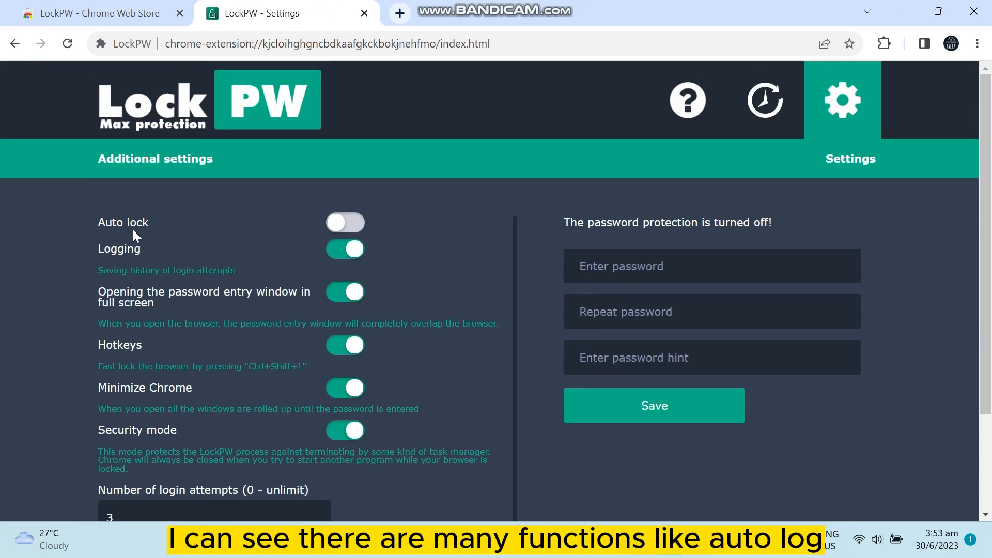
scroll("down", 3)
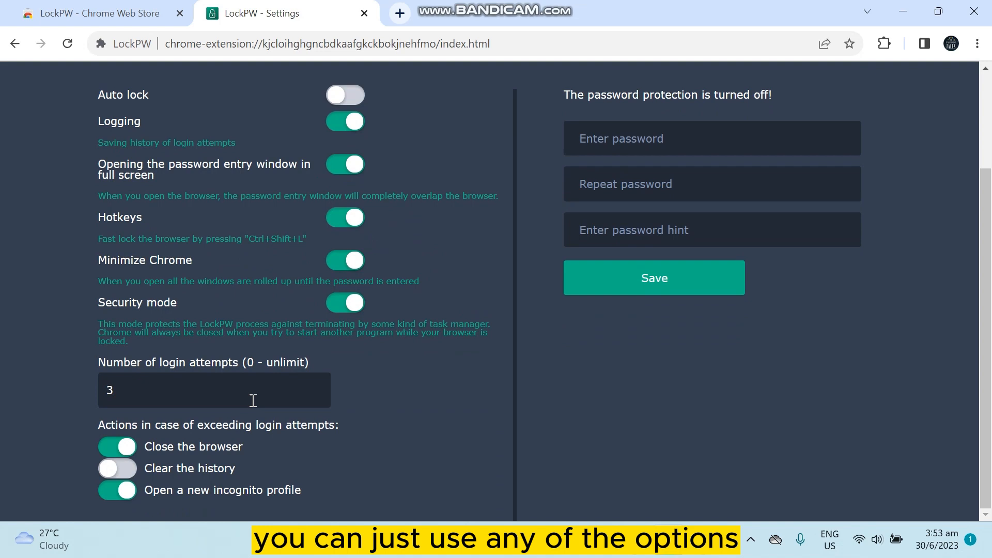
scroll("up", 3)
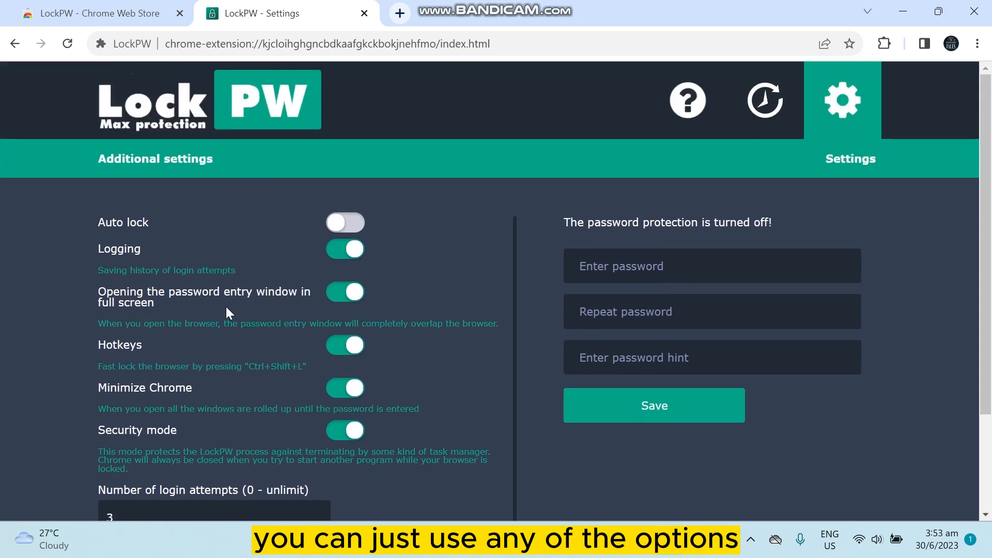
left_click(632, 265)
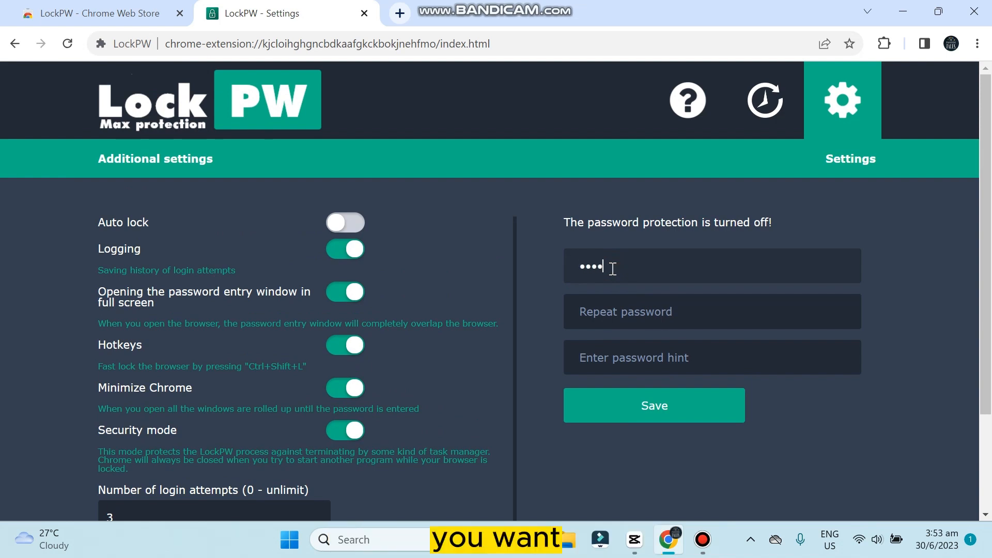
- Repeat the password with a hint, switch Auto lock on and set the lock delay to 5 seconds
key("Backspace")
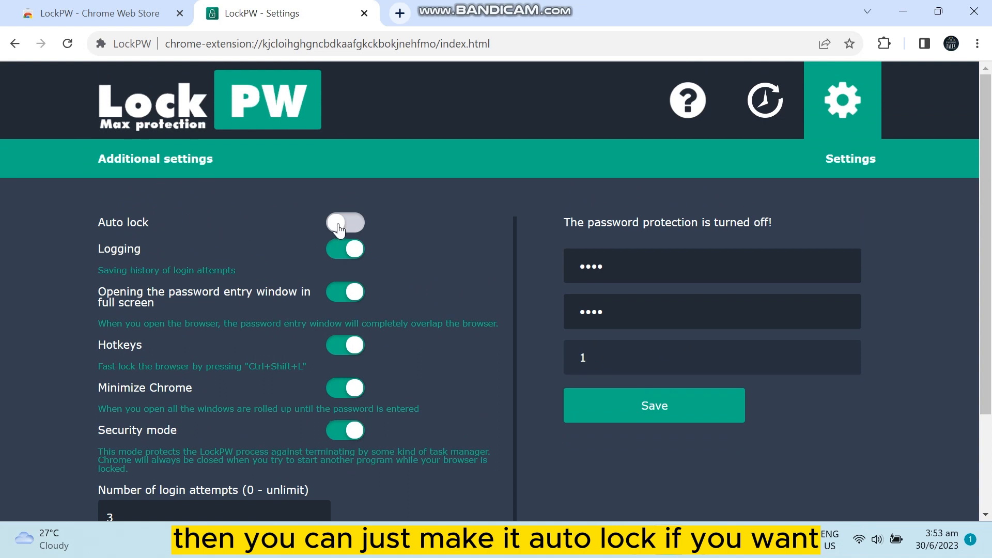
left_click(345, 223)
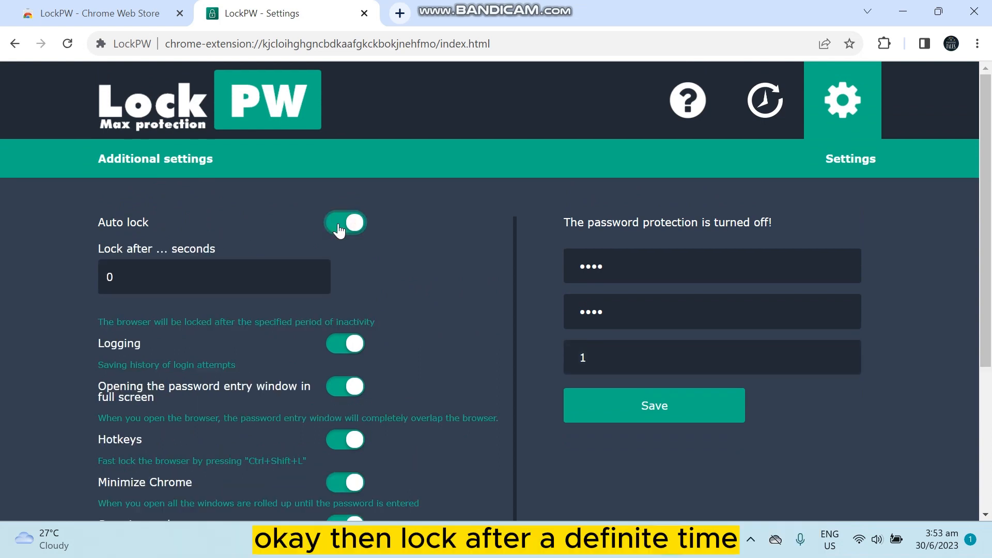
left_click(214, 277)
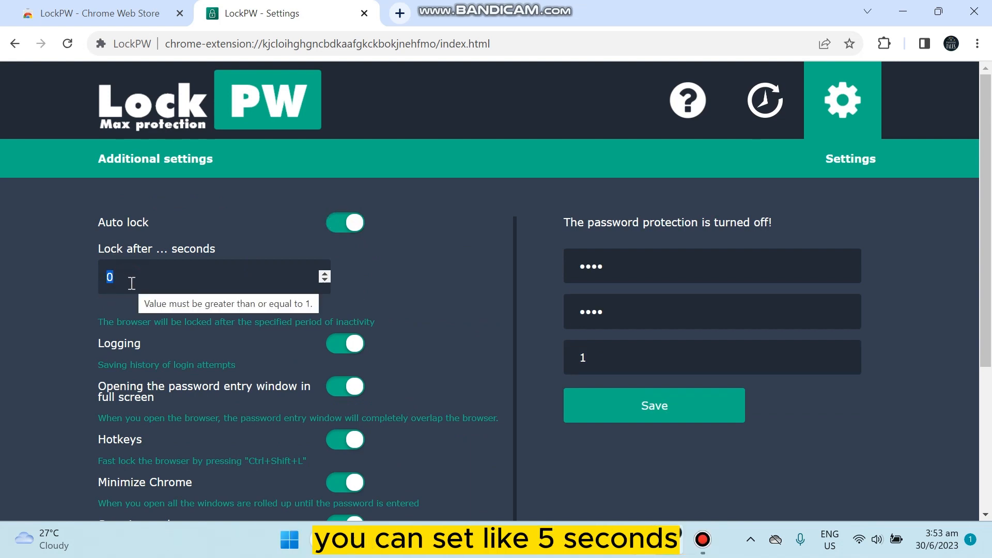
type("5")
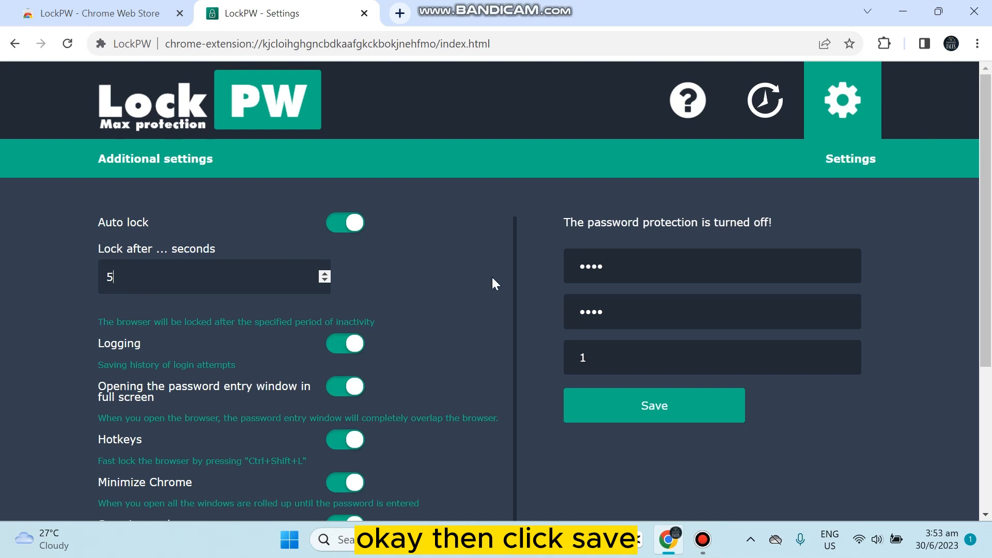
- Save the password and lock settings so protection is on, then close Chrome to the desktop
left_click(653, 405)
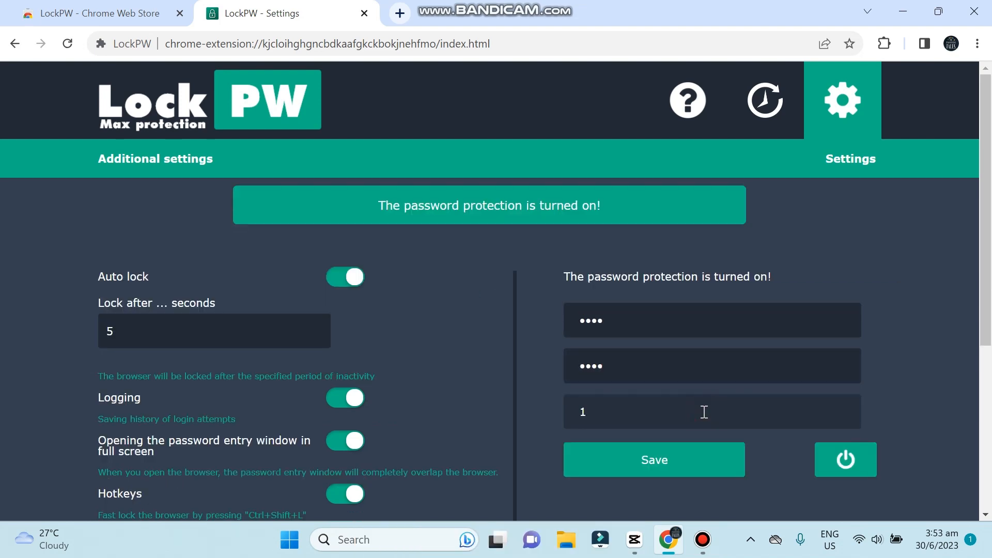
scroll("down", 3)
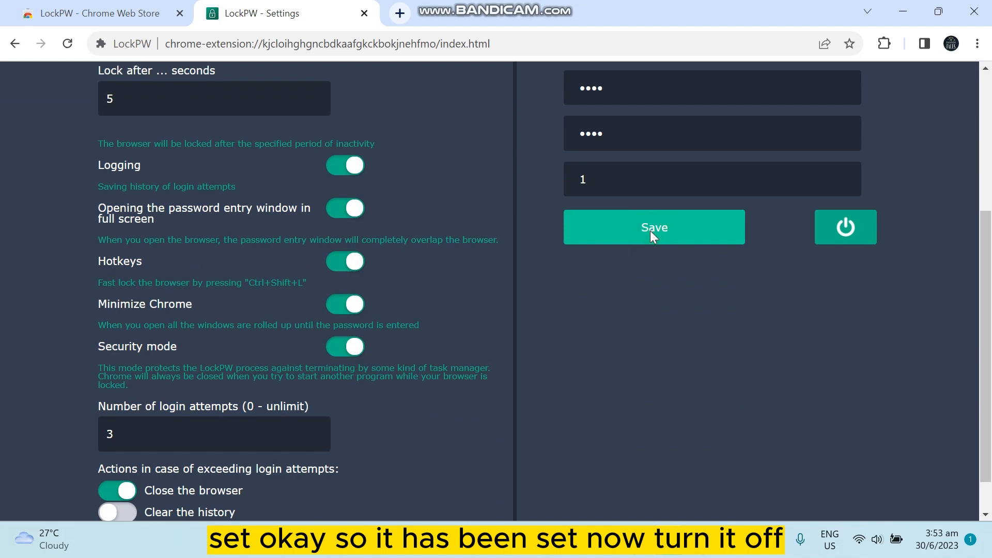
left_click(653, 227)
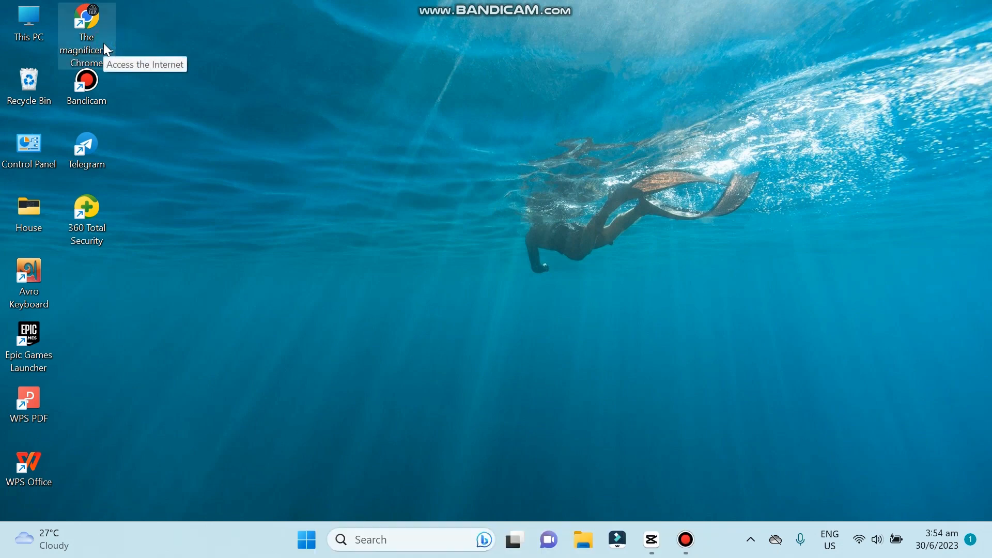
- Relaunch Chrome from the desktop shortcut and log in at LockPW's password prompt to reach a new tab
double_click(86, 22)
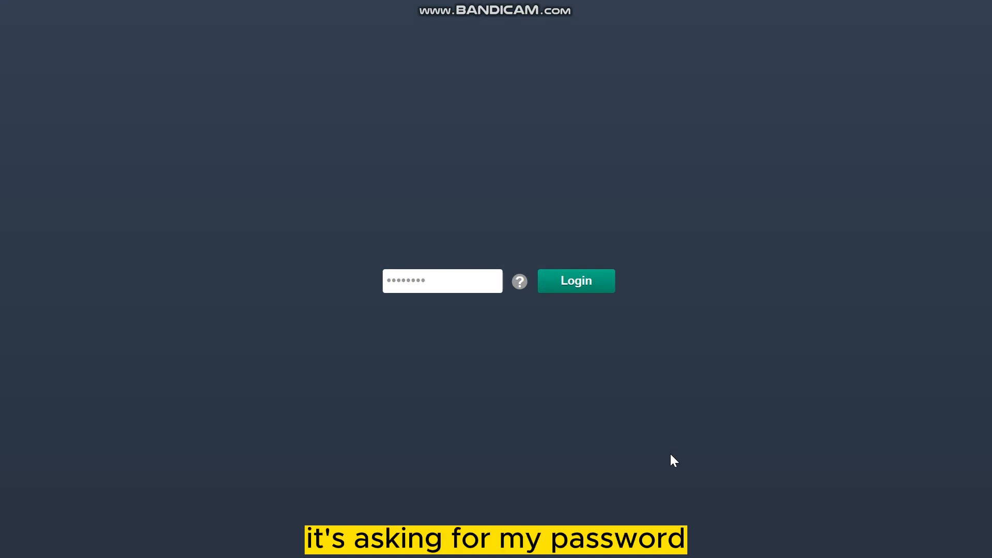
left_click(442, 281)
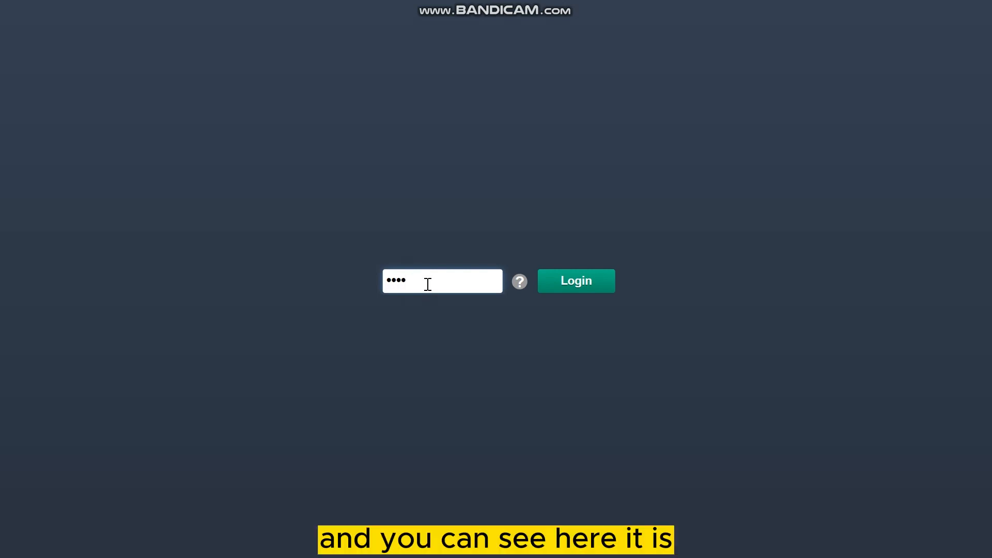
left_click(575, 281)
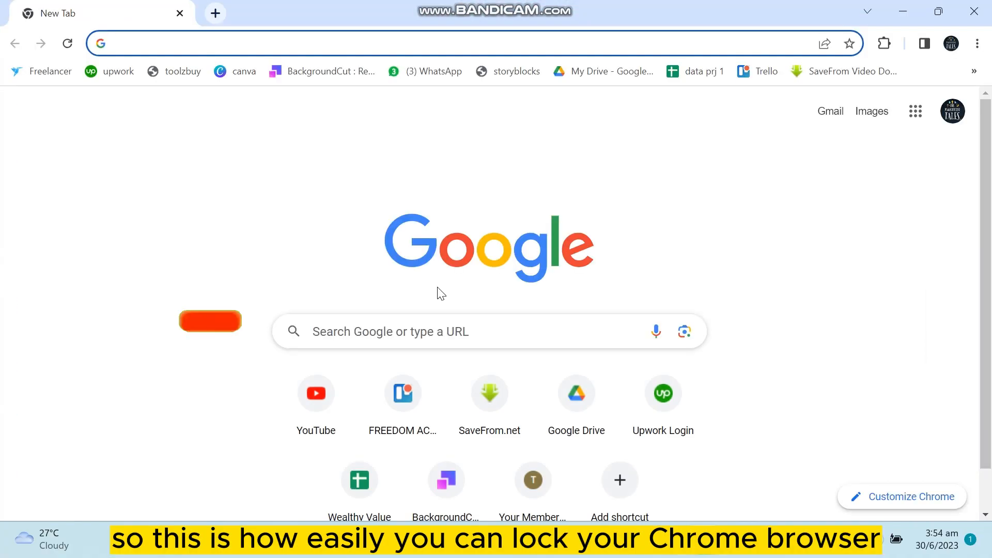